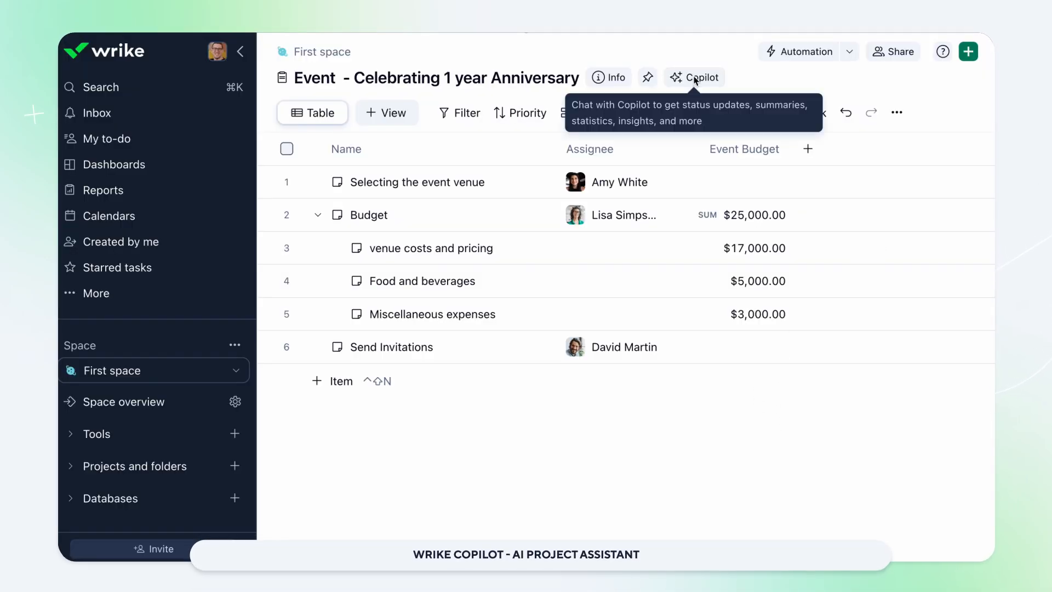
- Open the Copilot chat panel from the anniversary event project header
{"action": "left_click", "coordinate": [695, 77]}
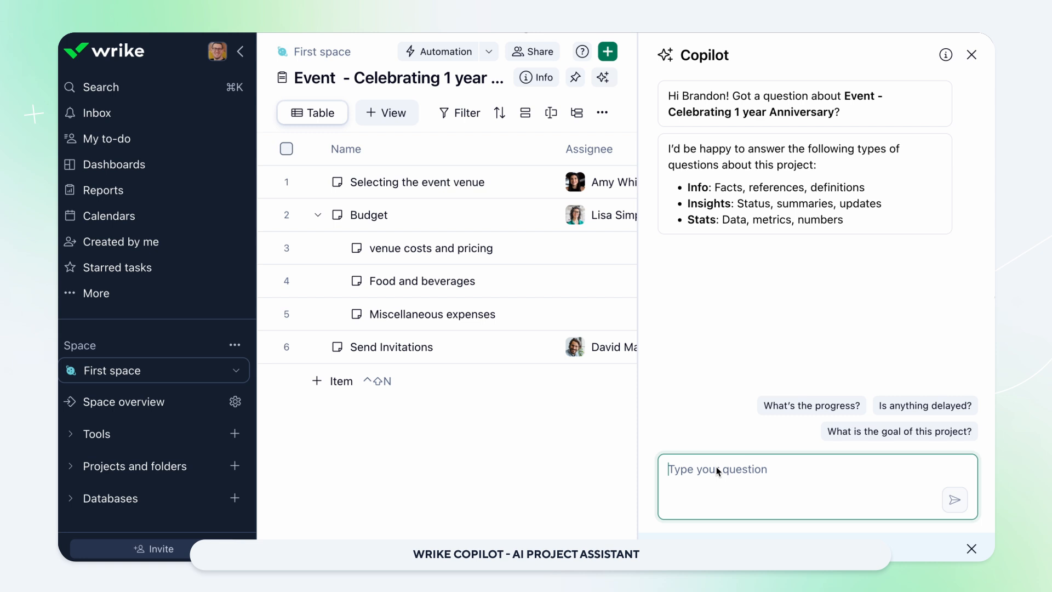
- Ask Copilot 'What is this project about?' and read through its summary of tasks and budget
{"action": "type", "text": "What is this project about?"}
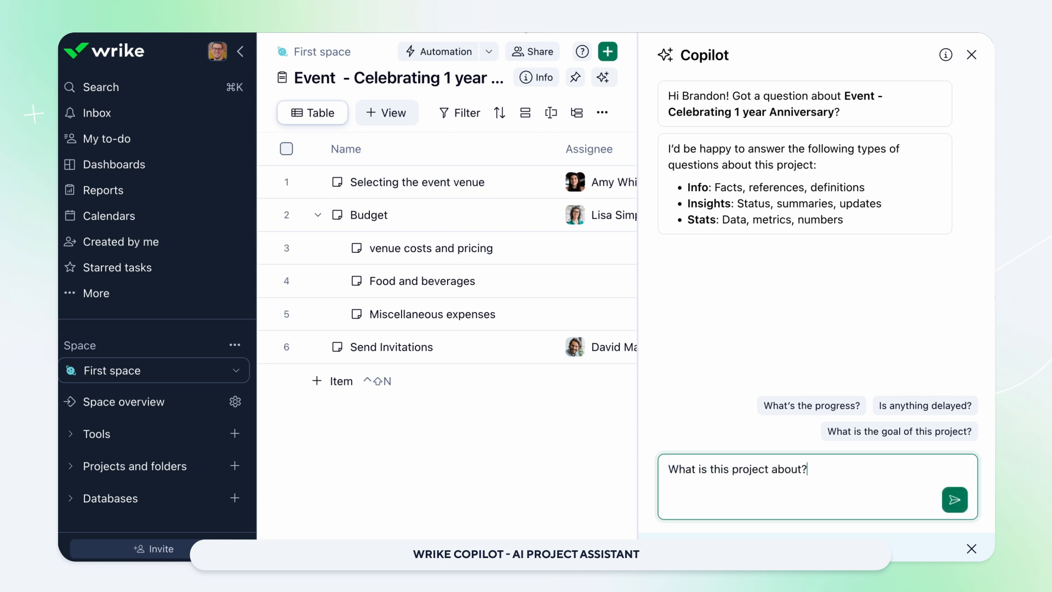
{"action": "left_click", "coordinate": [954, 500]}
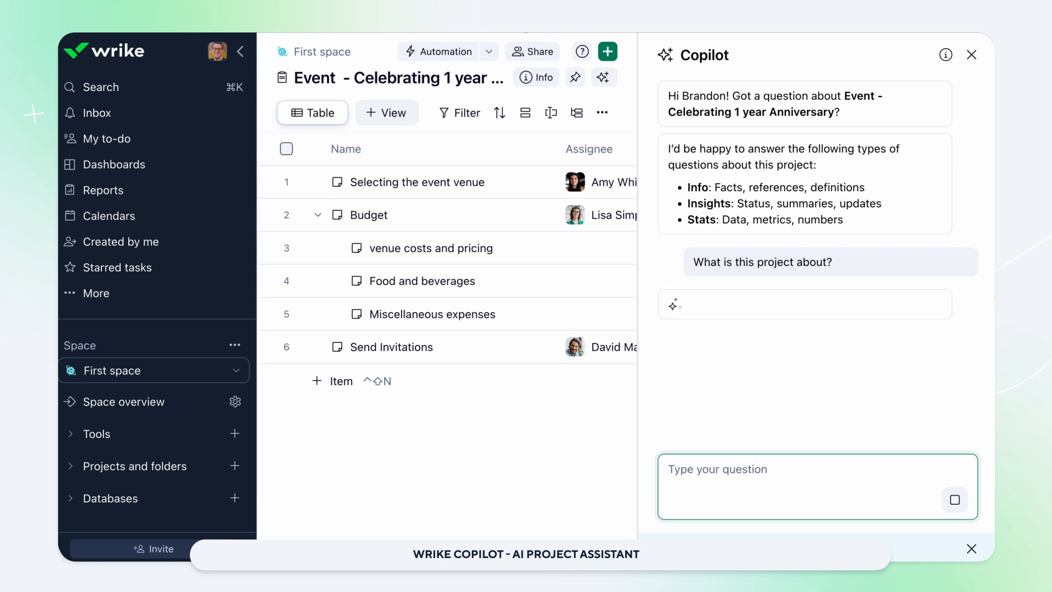
{"action": "left_click", "coordinate": [763, 262]}
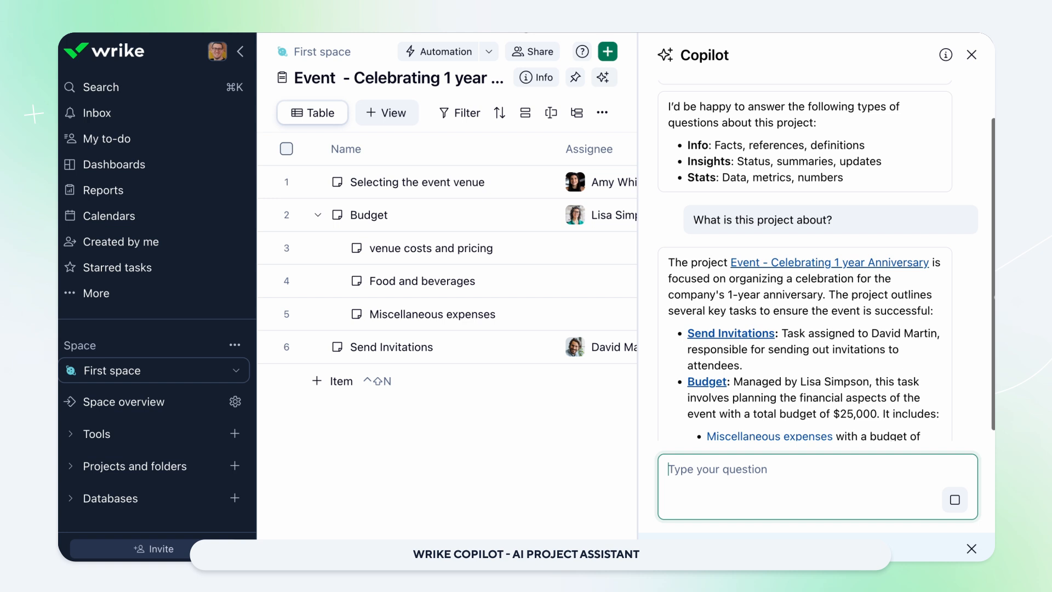
{"action": "scroll", "scroll_direction": "down", "scroll_amount": 3}
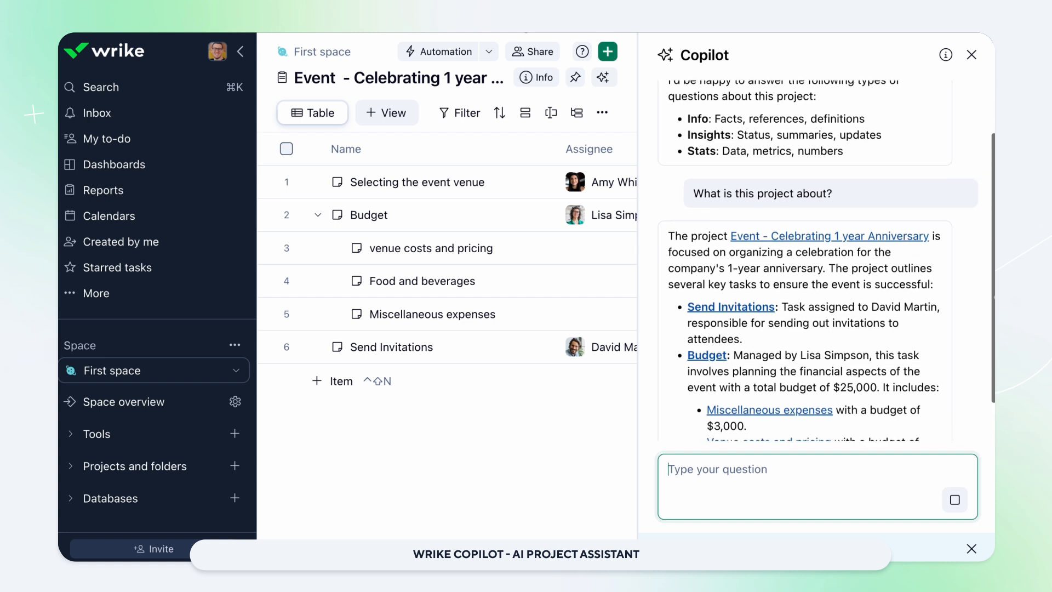
{"action": "scroll", "scroll_direction": "down", "scroll_amount": 3}
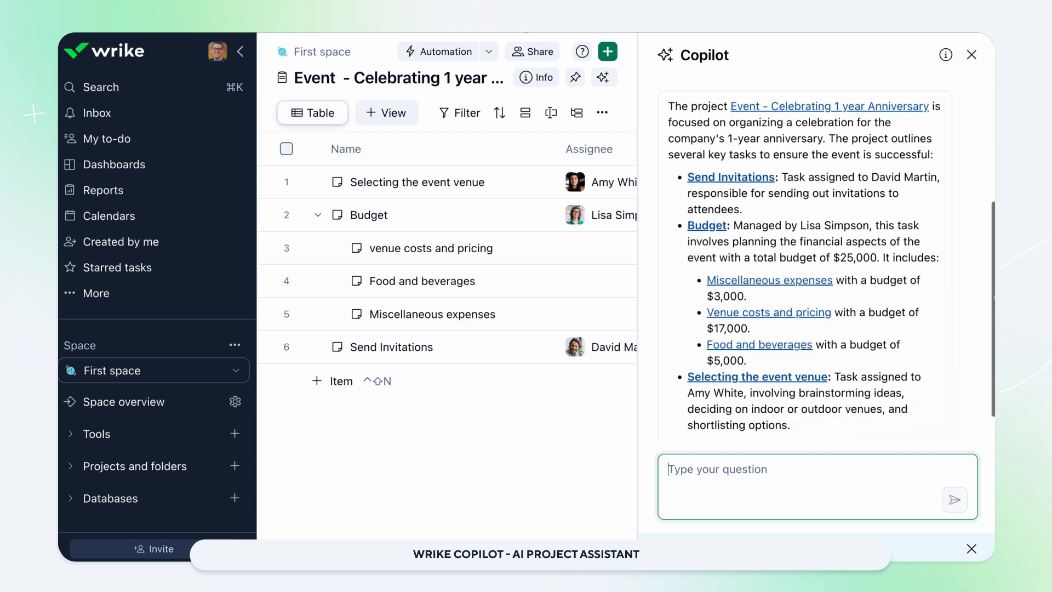
{"action": "scroll", "scroll_direction": "down", "scroll_amount": 3}
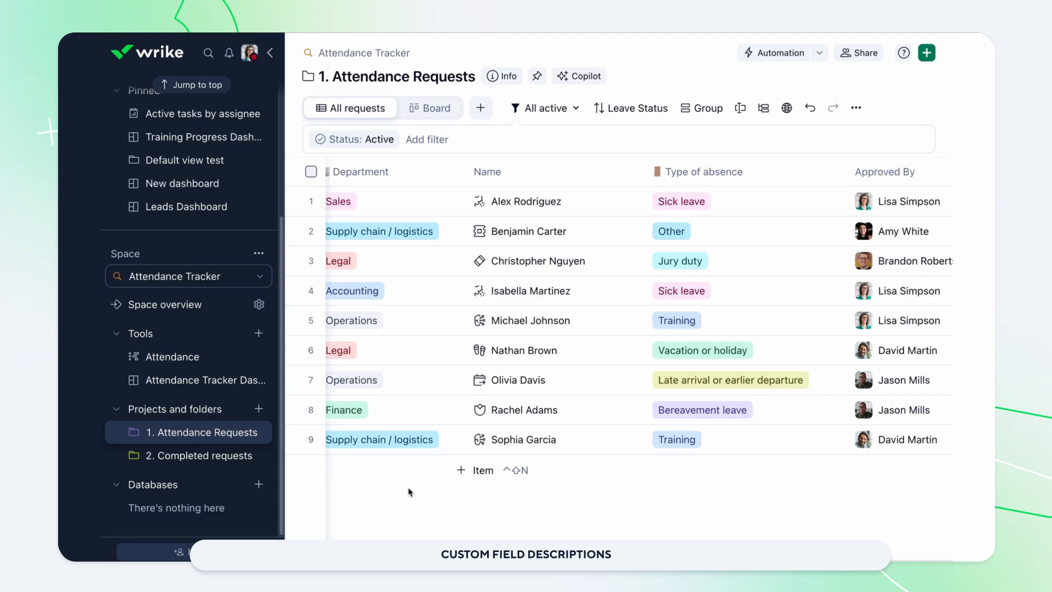
- Scan across the Attendance Requests table, then enter the Attendance Tracker space settings
{"action": "scroll", "scroll_direction": "right", "scroll_amount": 3}
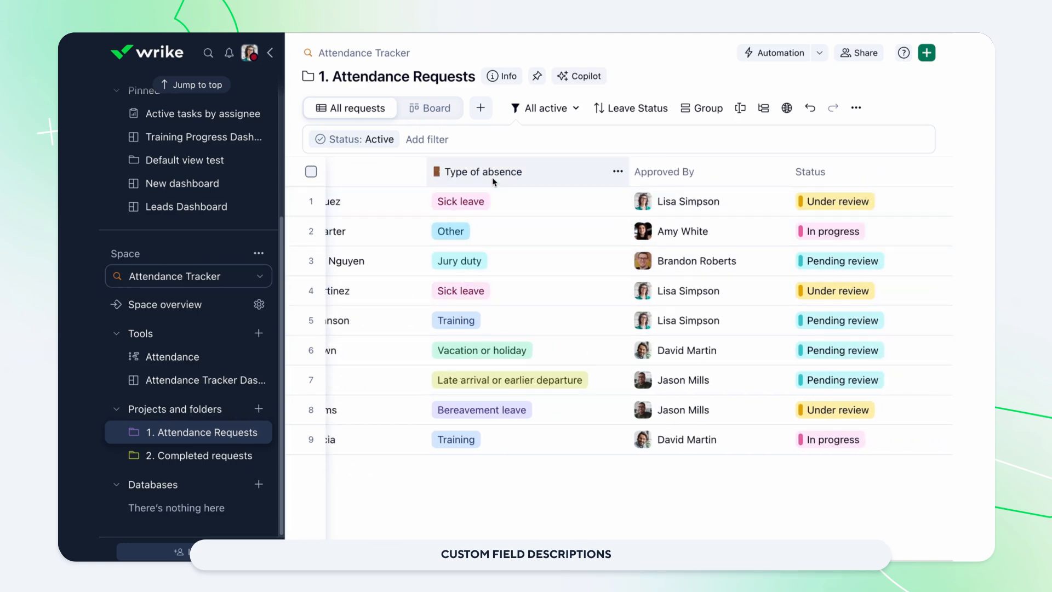
{"action": "mouse_move", "coordinate": [660, 178]}
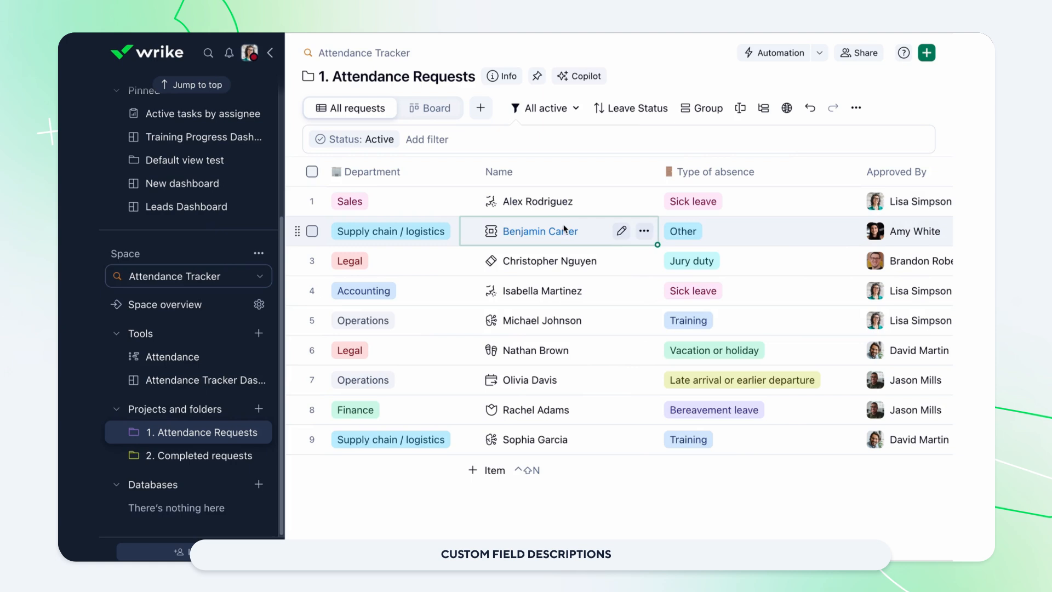
{"action": "left_click", "coordinate": [541, 232]}
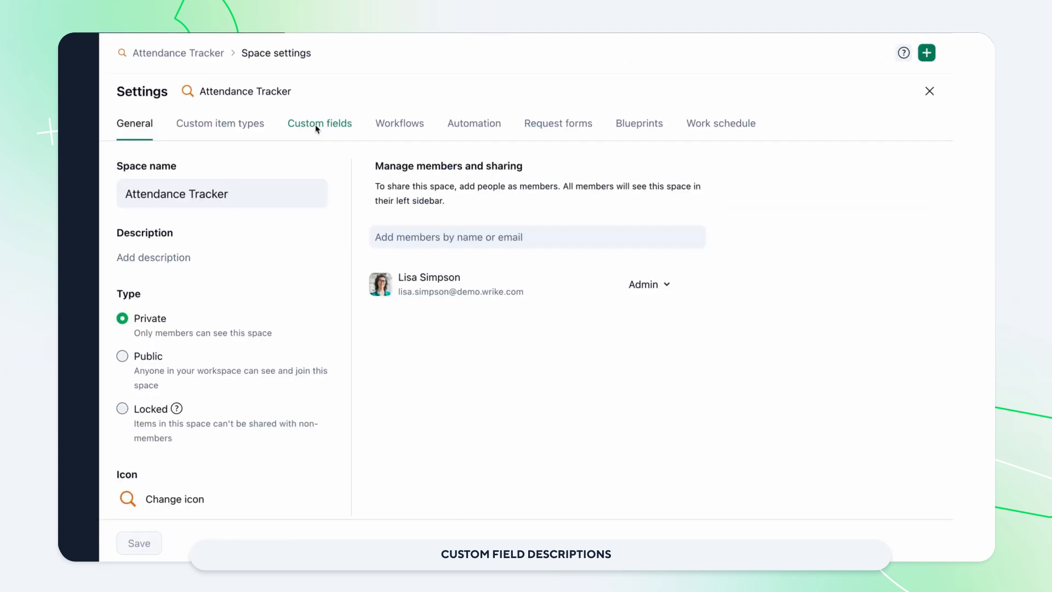
- Review the space's custom field descriptions, inspect Alternate Contact/Reliever, and leave settings
{"action": "left_click", "coordinate": [319, 123]}
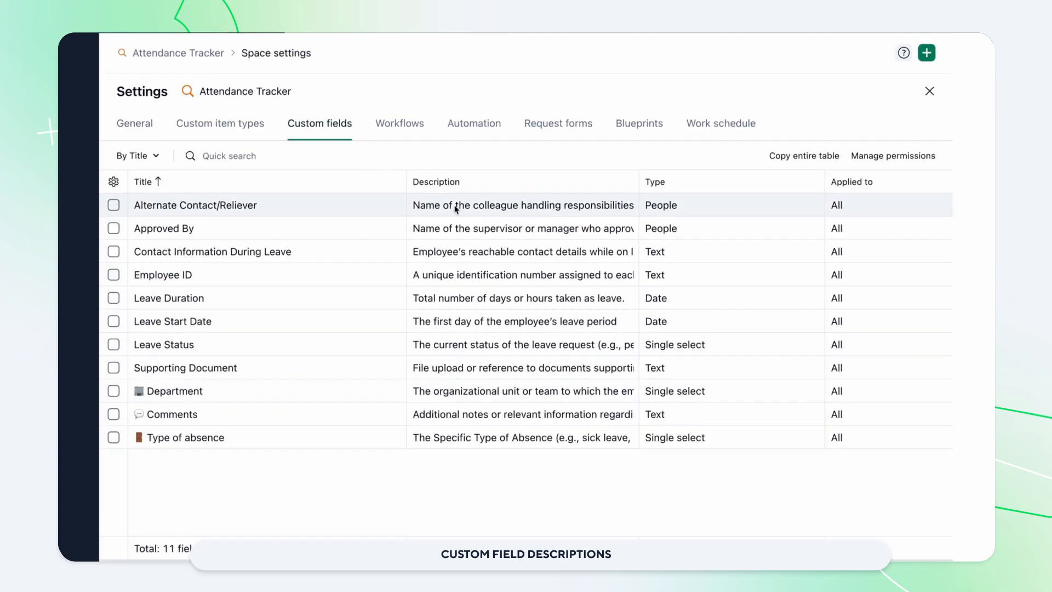
{"action": "left_click", "coordinate": [195, 205]}
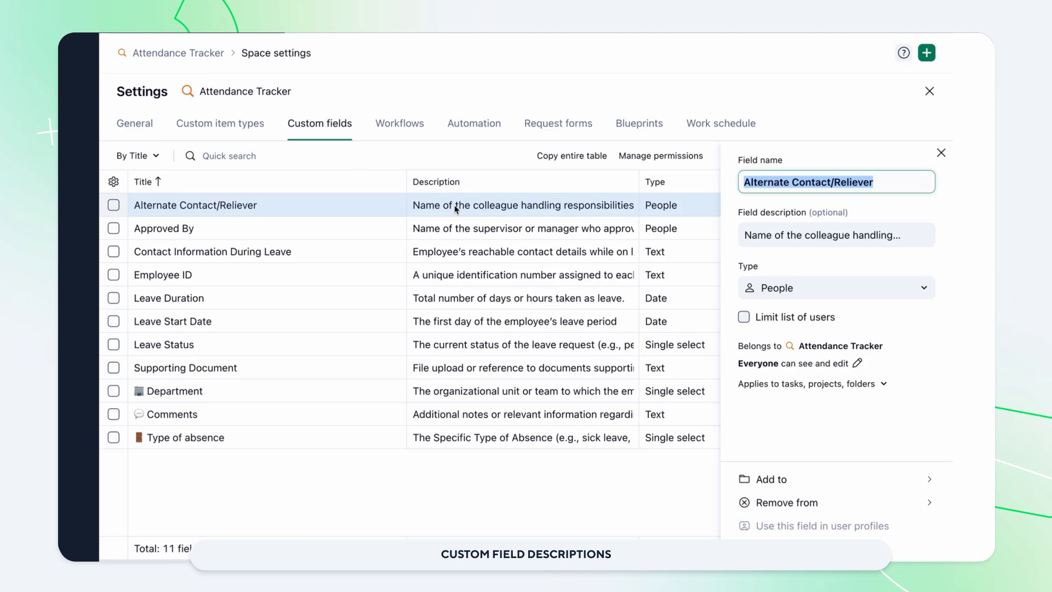
{"action": "left_click", "coordinate": [837, 235]}
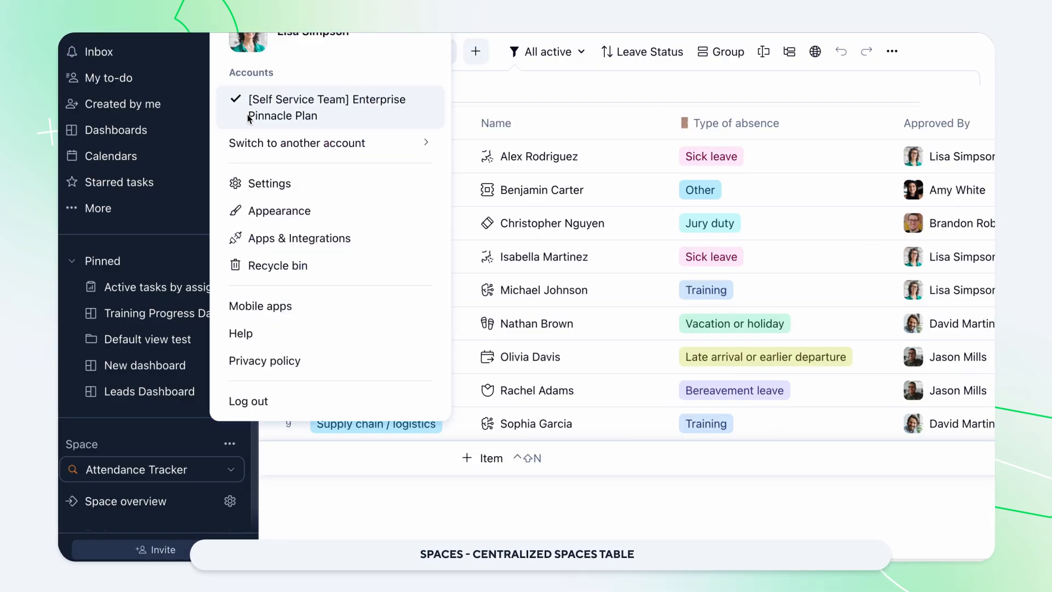
- Search the account Spaces table for 'Wrike training', then start the Klaxoon walkthrough
{"action": "left_click", "coordinate": [268, 183]}
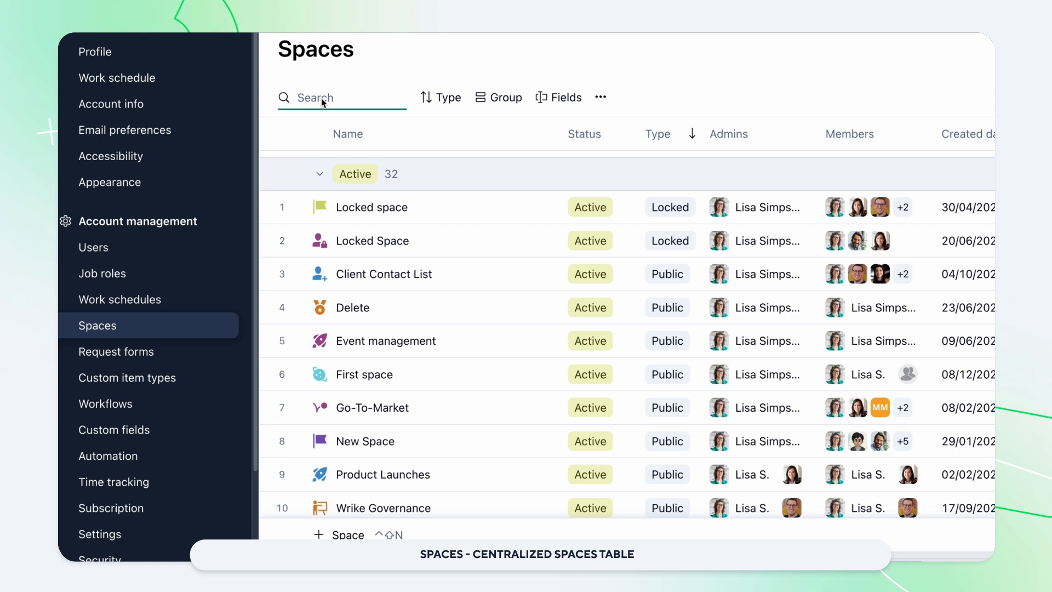
{"action": "type", "text": "Wrike training"}
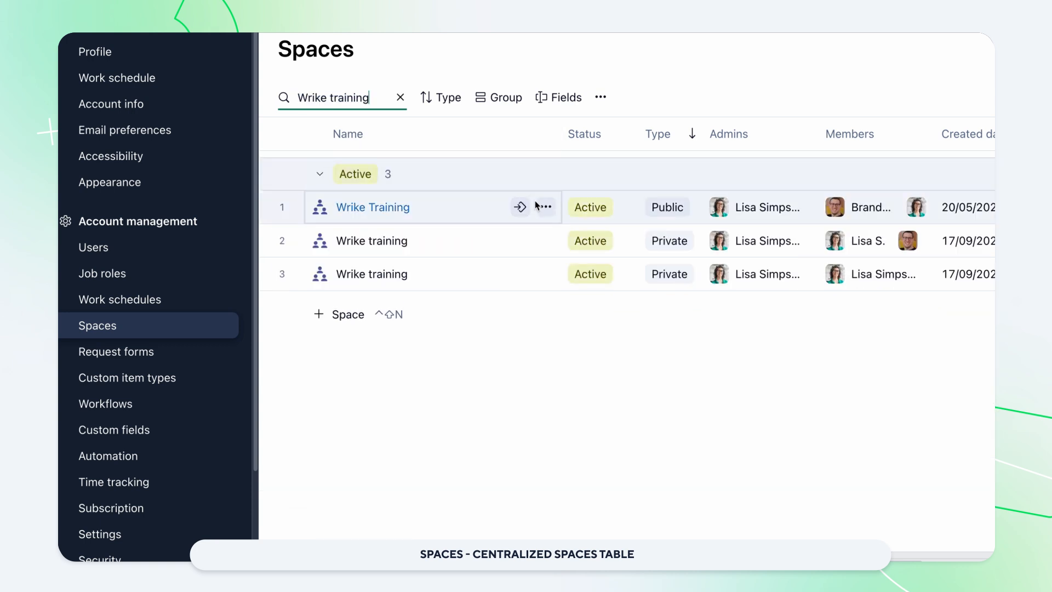
{"action": "left_click", "coordinate": [544, 208]}
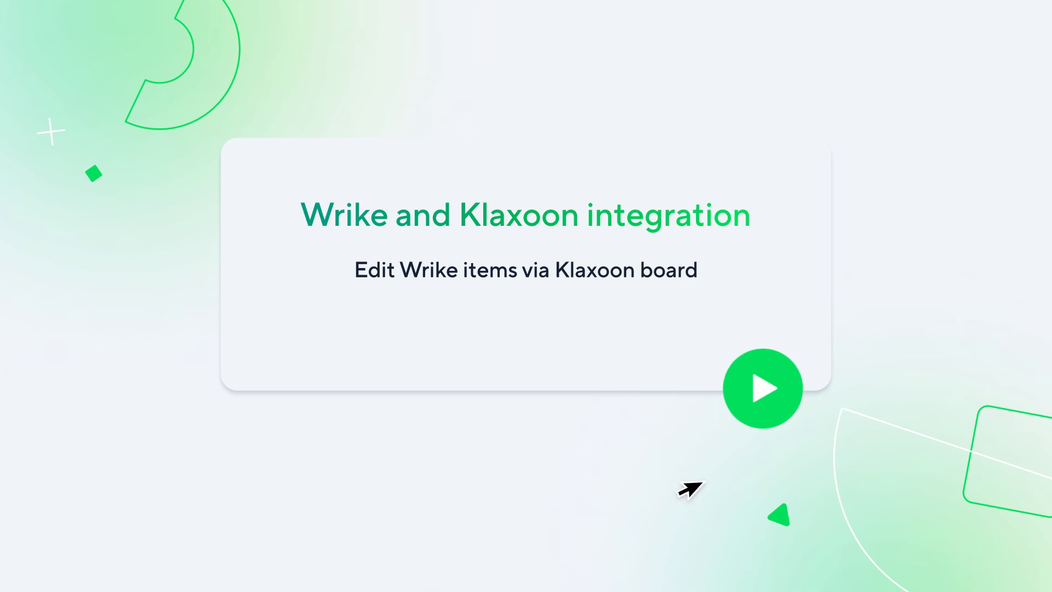
{"action": "left_click", "coordinate": [762, 390]}
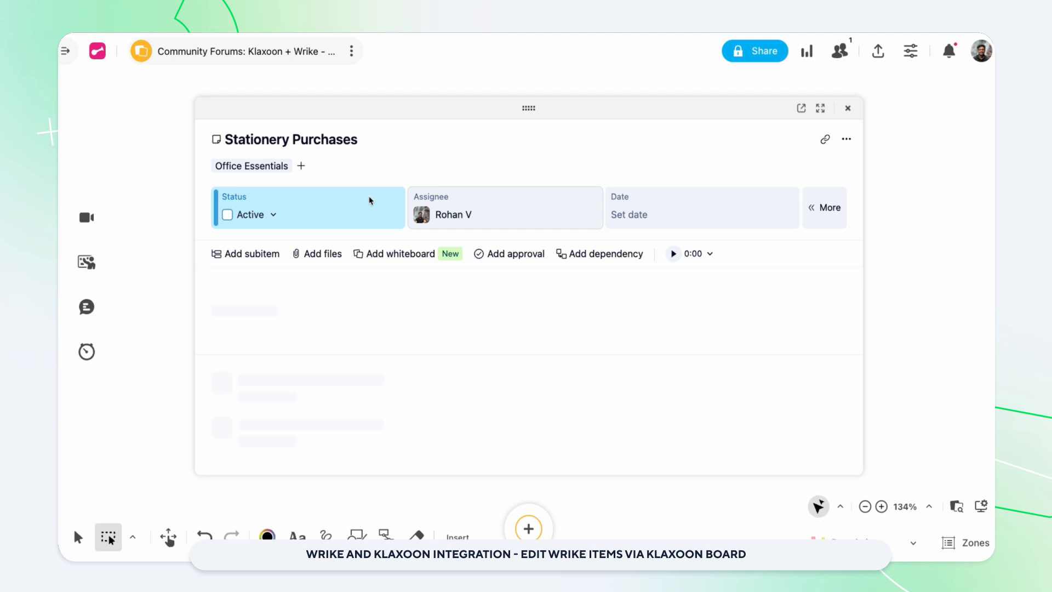
- Mark Stationery Purchases In Progress, dated August 21, and start its Notepads list in the description
{"action": "left_click", "coordinate": [250, 215]}
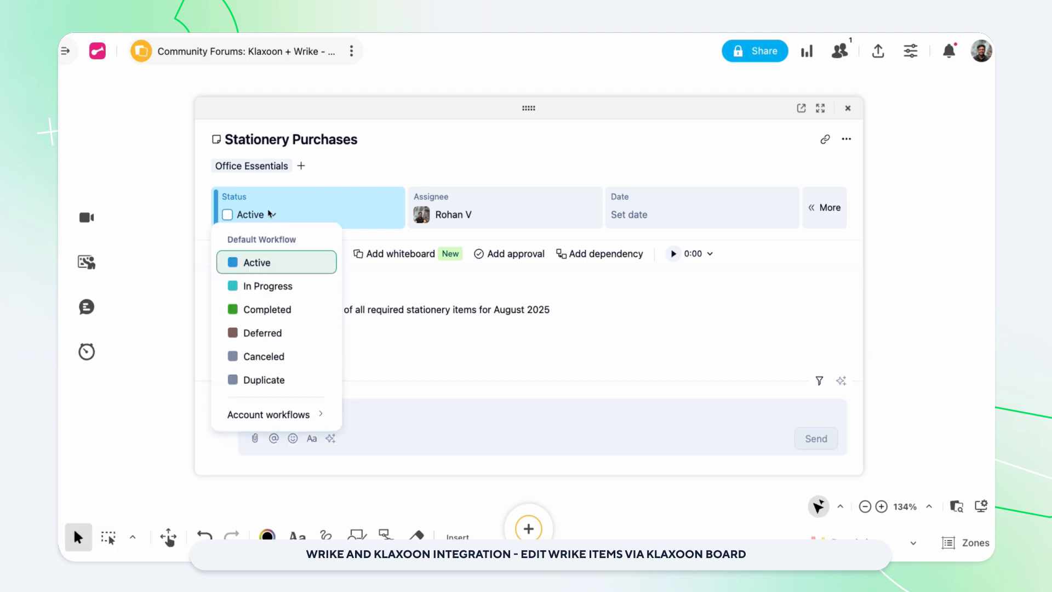
{"action": "left_click", "coordinate": [256, 262]}
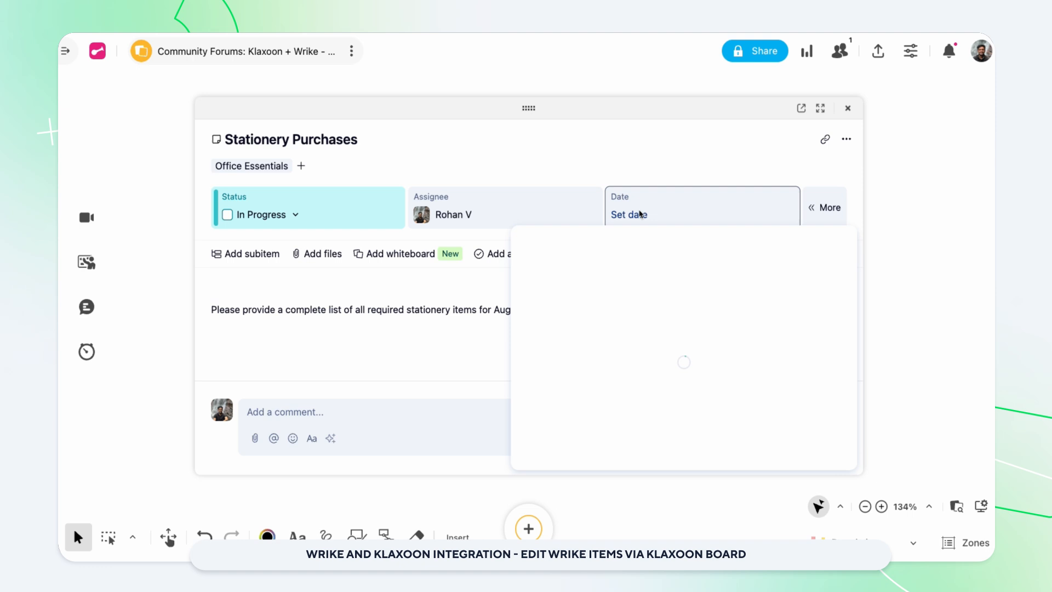
{"action": "left_click", "coordinate": [629, 215]}
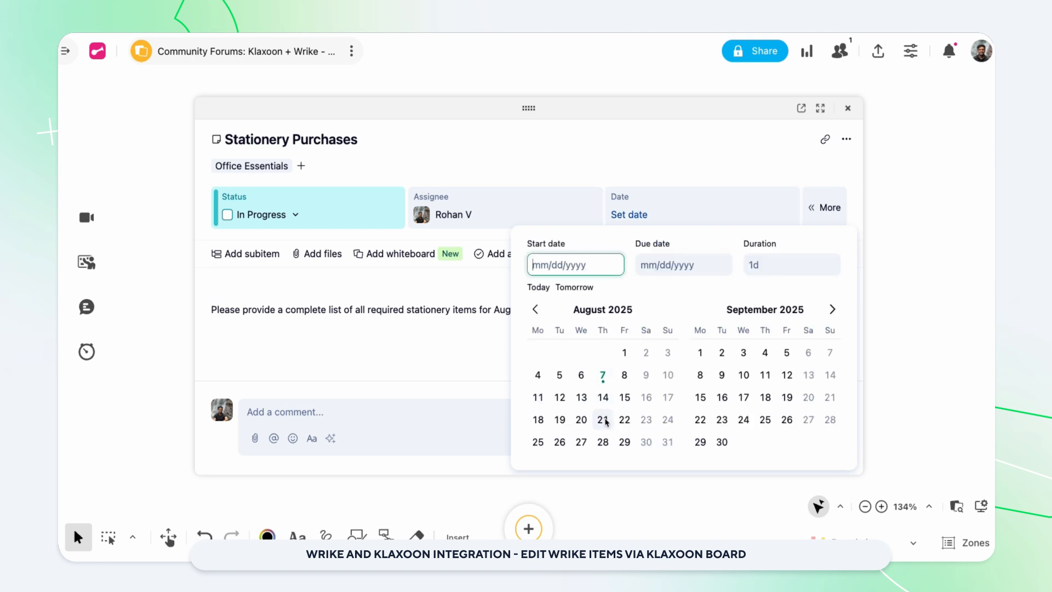
{"action": "left_click", "coordinate": [602, 420]}
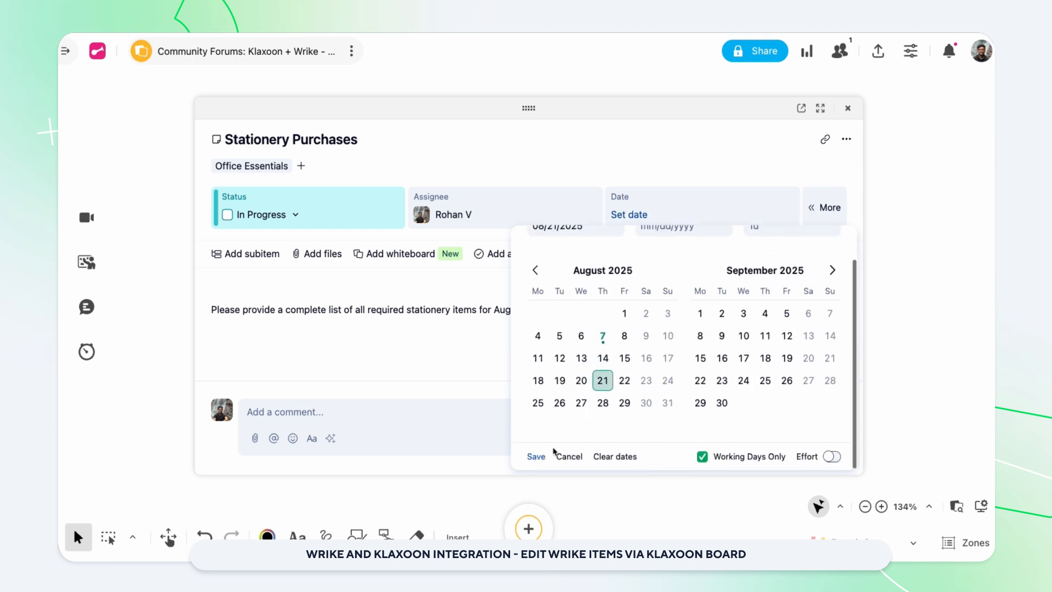
{"action": "left_click", "coordinate": [602, 380]}
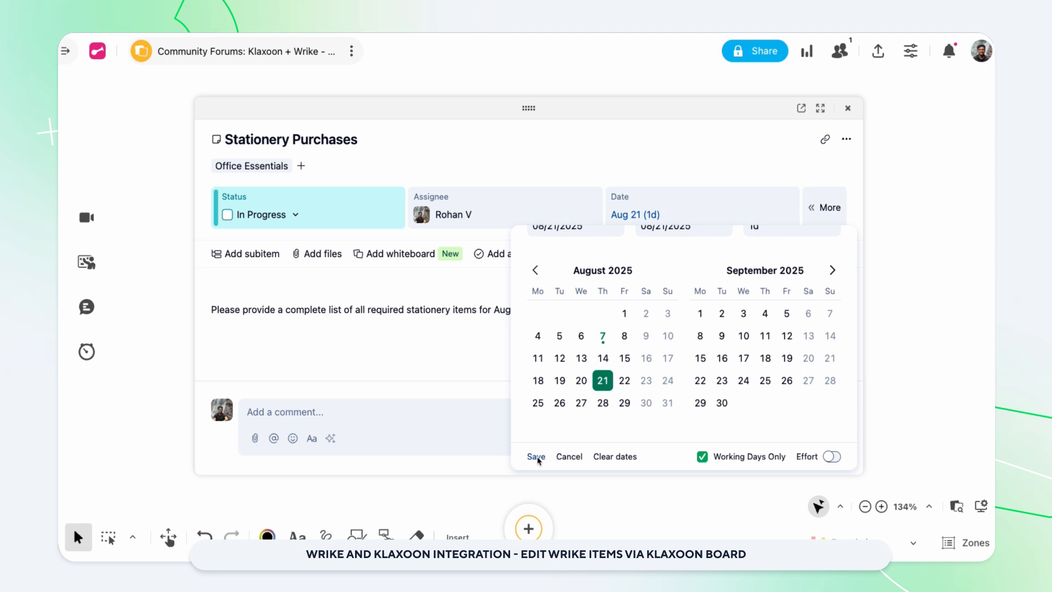
{"action": "left_click", "coordinate": [536, 457]}
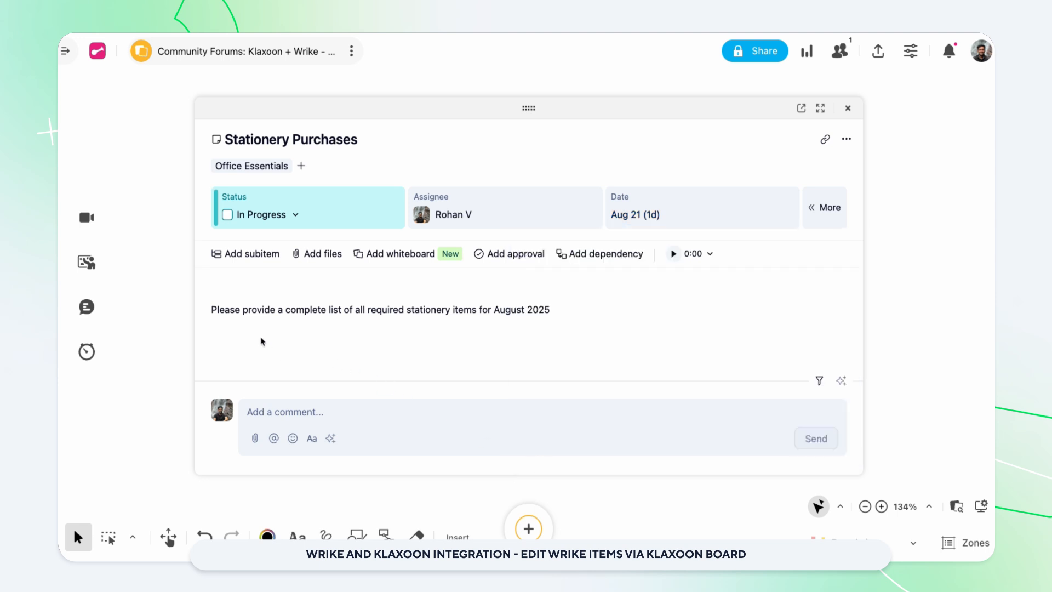
{"action": "type", "text": "Notepads"}
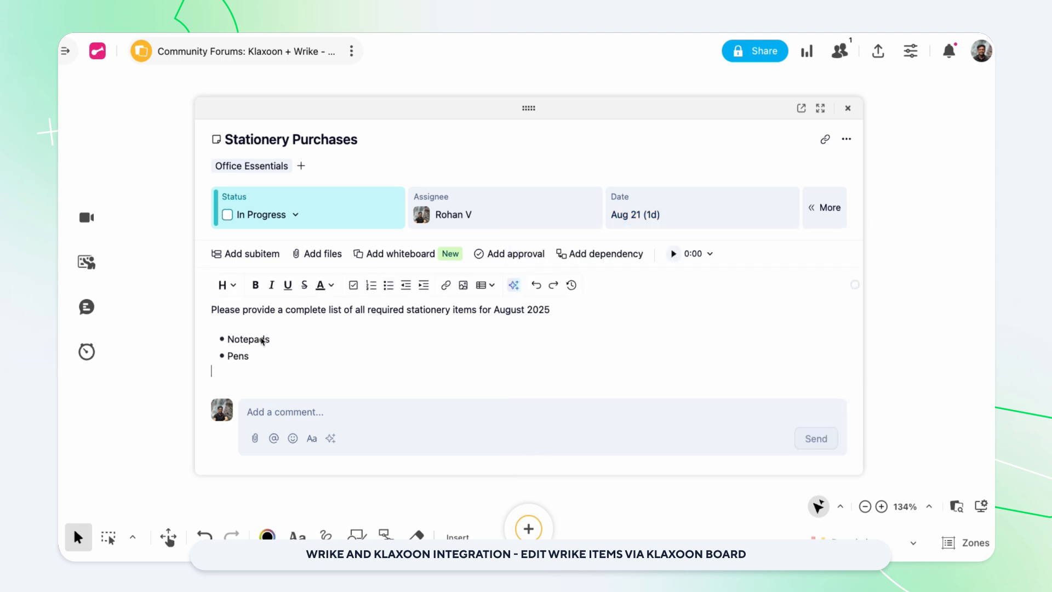